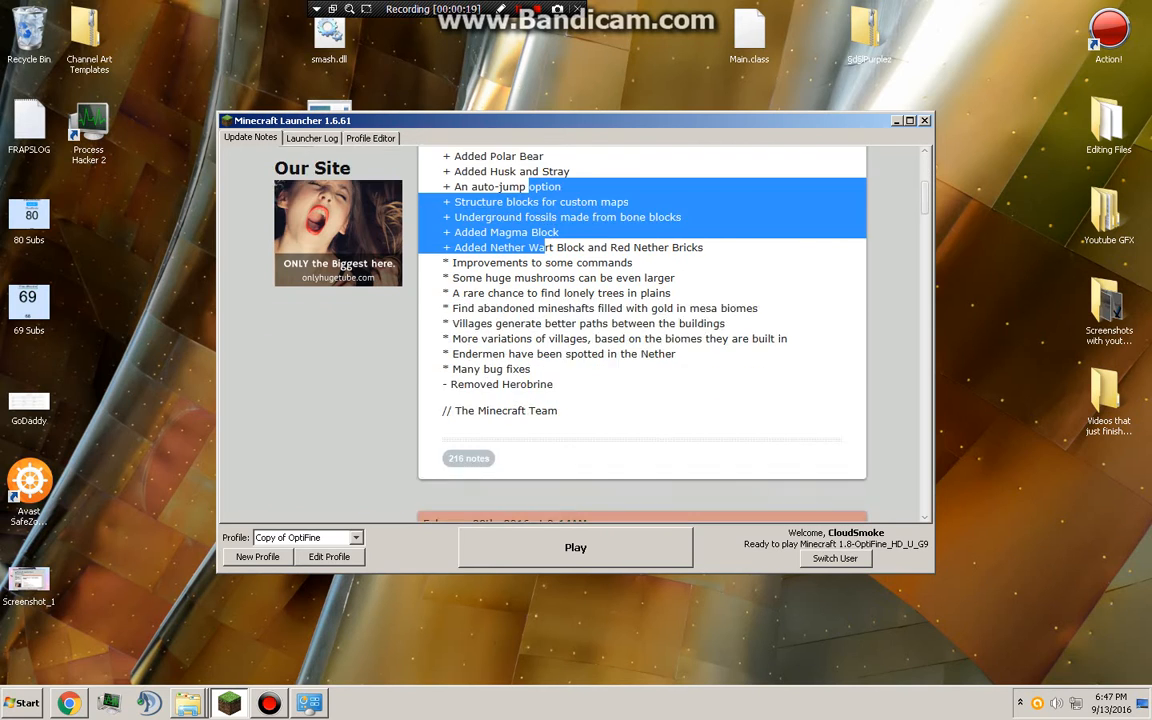
Scroll the Update Notes pane back to the top so the official Minecraft News page reloads
scroll(up, 3)
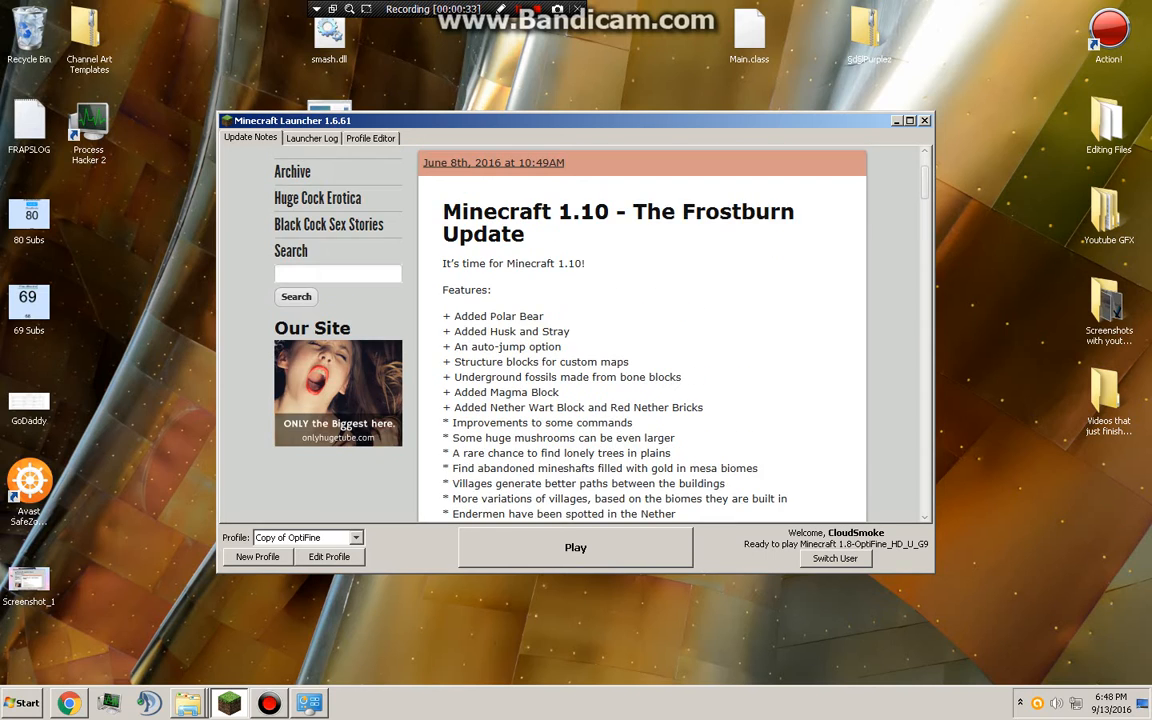
scroll(up, 3)
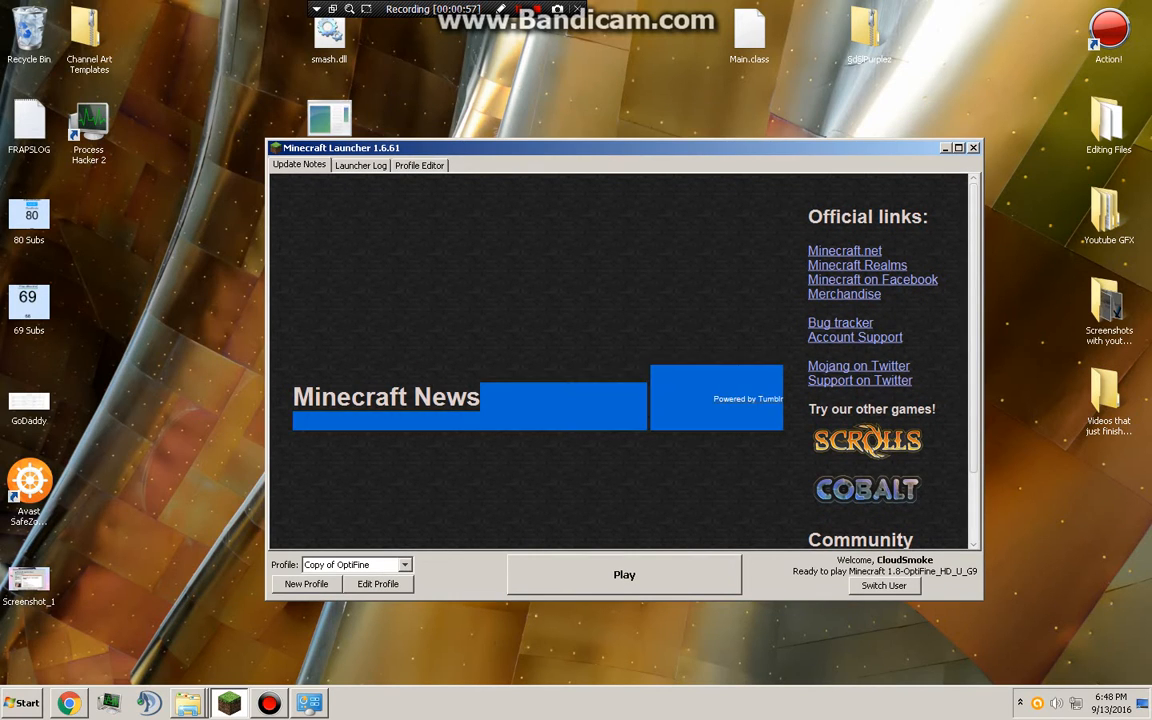
Focus the Update Notes pane to browse the genuine Minecraft News posts such as the Realms price drop
click(972, 148)
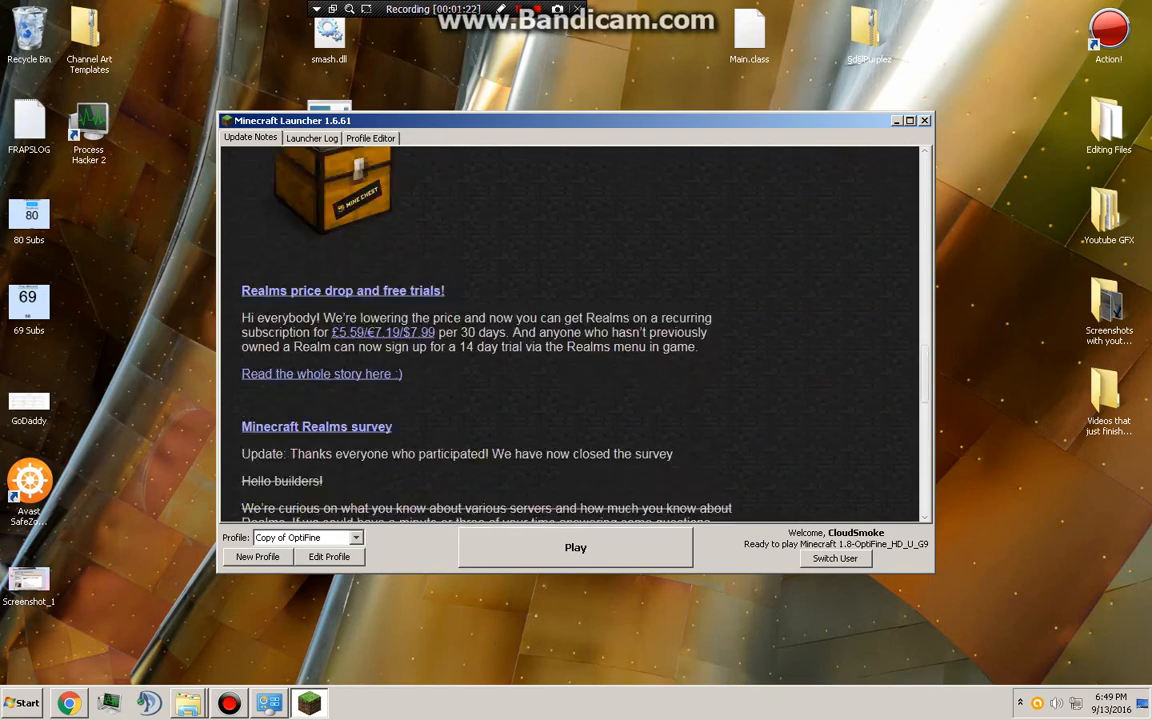
scroll(down, 3)
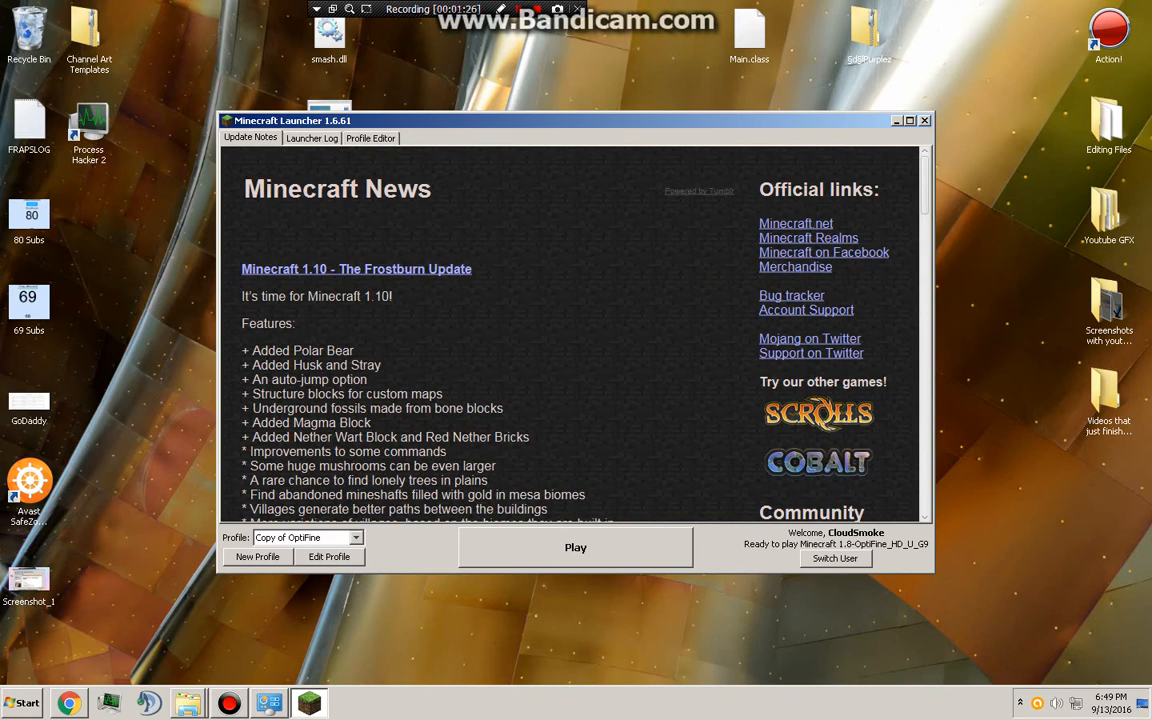
click(908, 120)
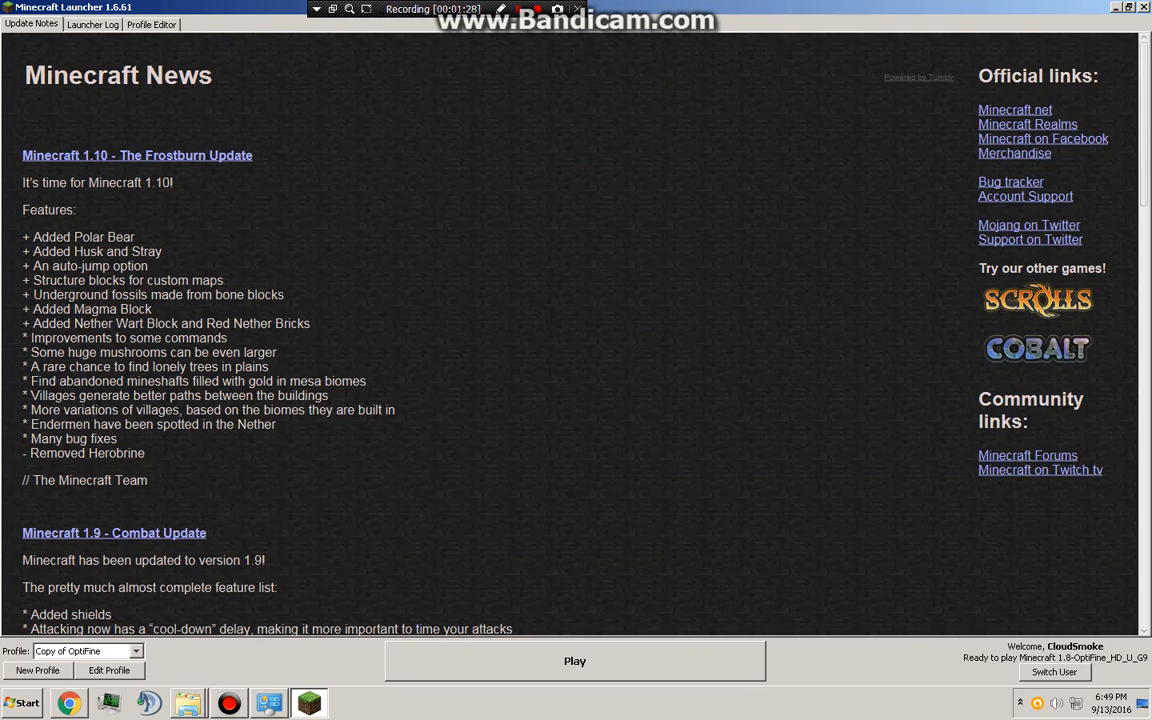
click(1132, 8)
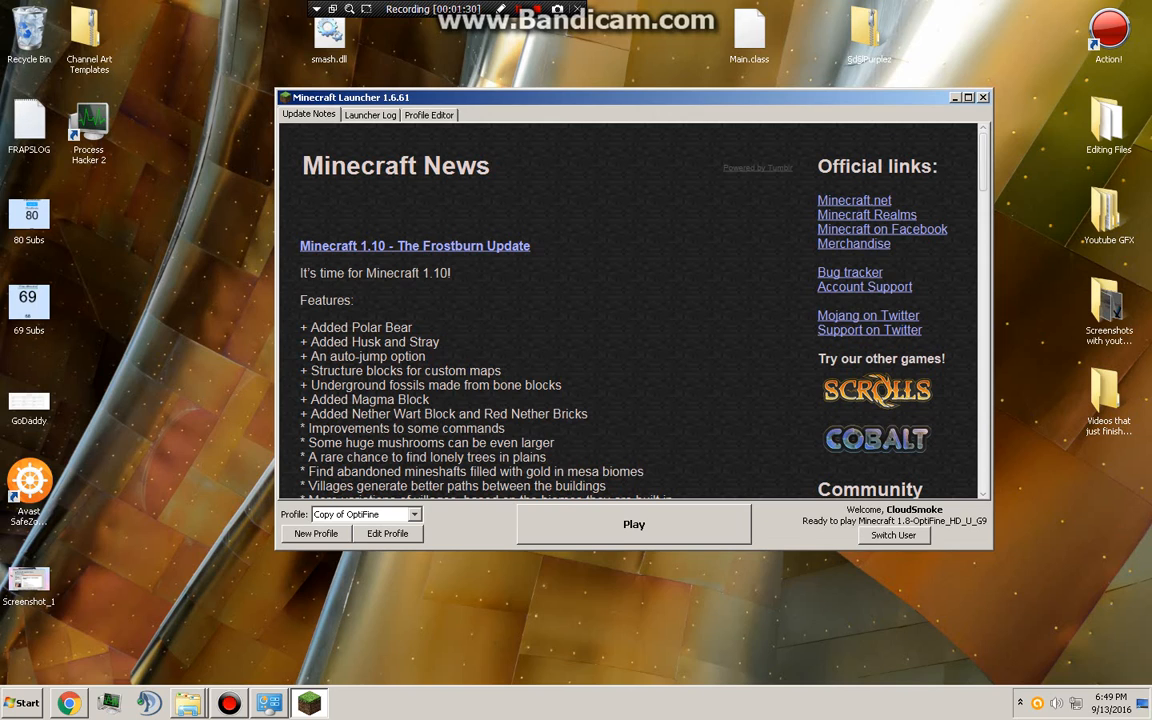